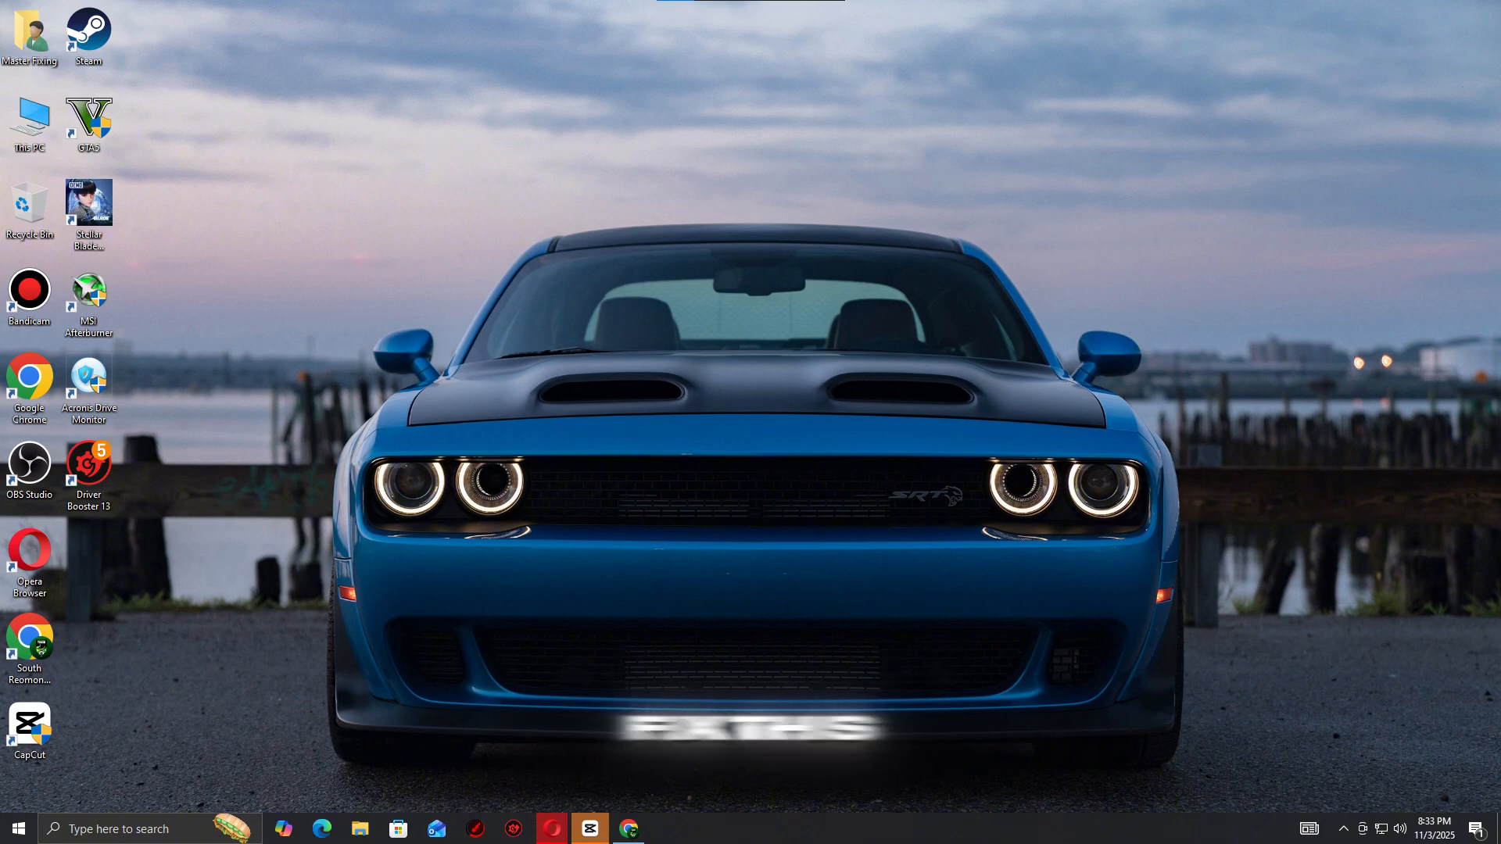
# - Launch Steam and open the Stellar Blade Demo's installed files settings from the library
pyautogui.click(88, 37)
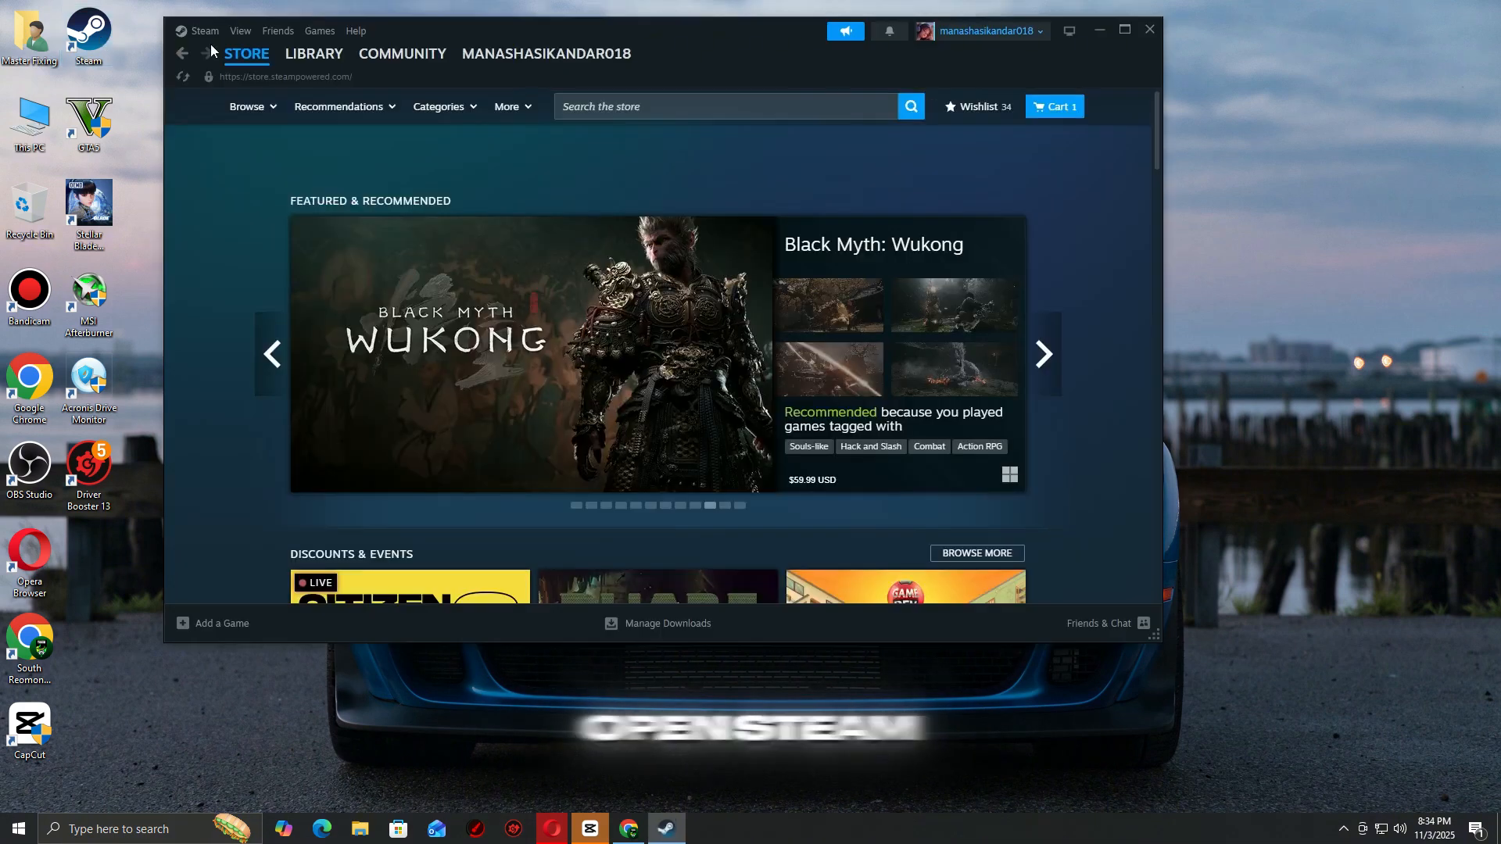
pyautogui.click(313, 54)
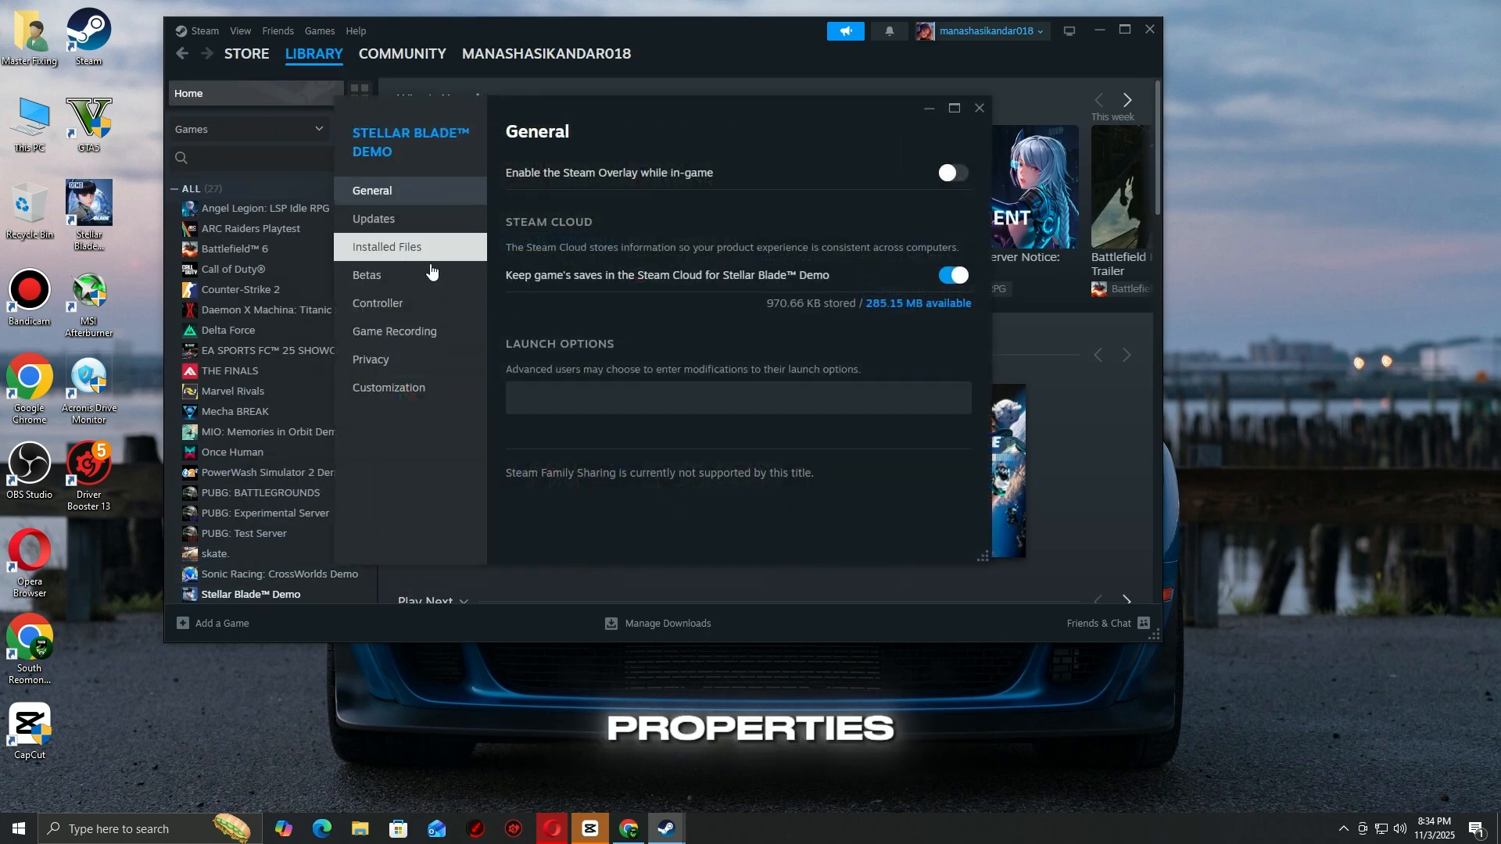
pyautogui.click(387, 246)
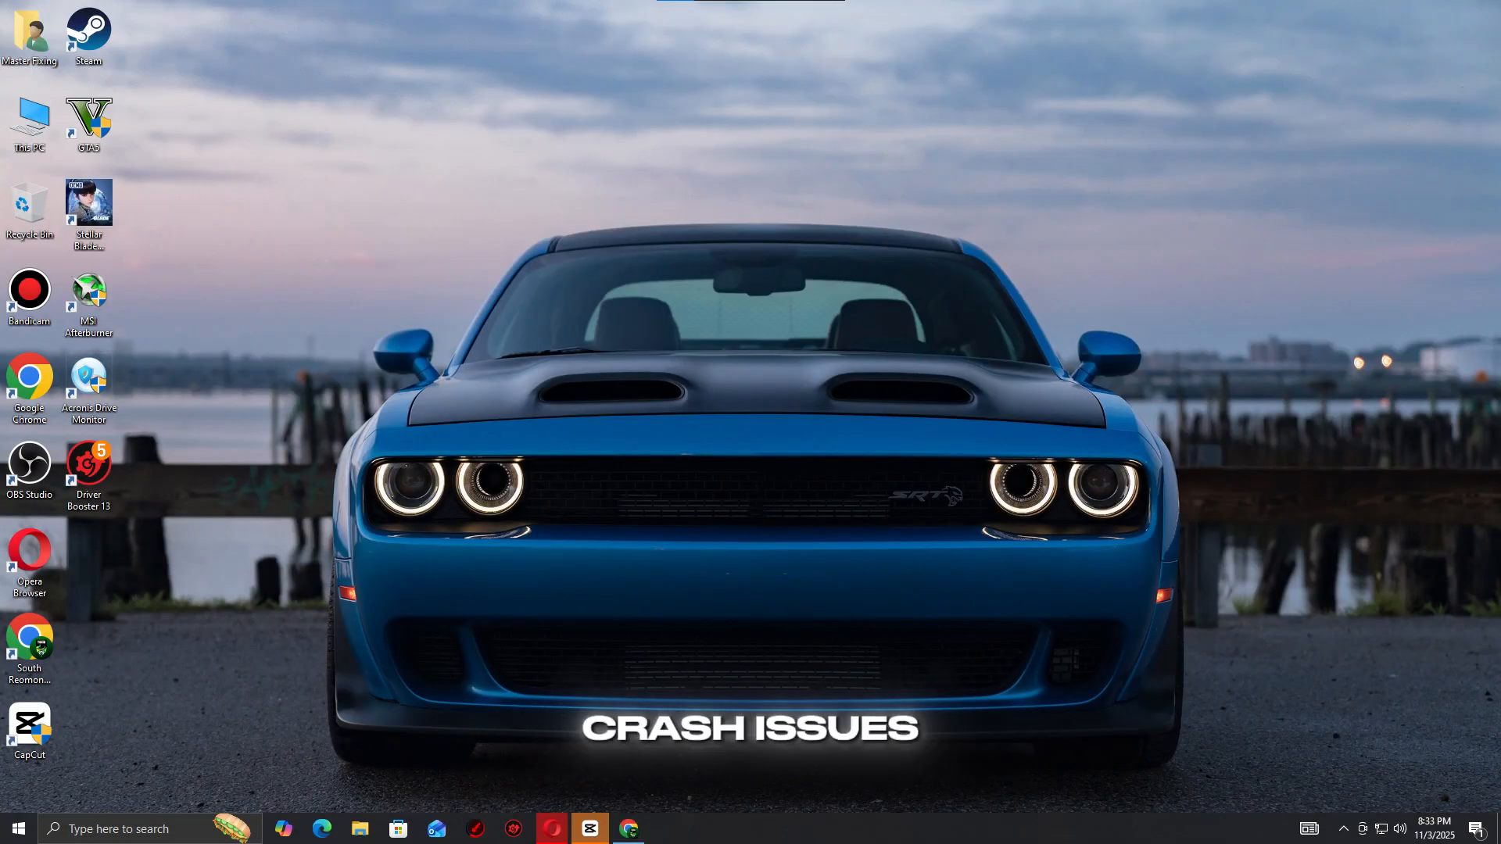
# - In Device Manager, start a driver update for the Radeon graphics card
pyautogui.write('d')
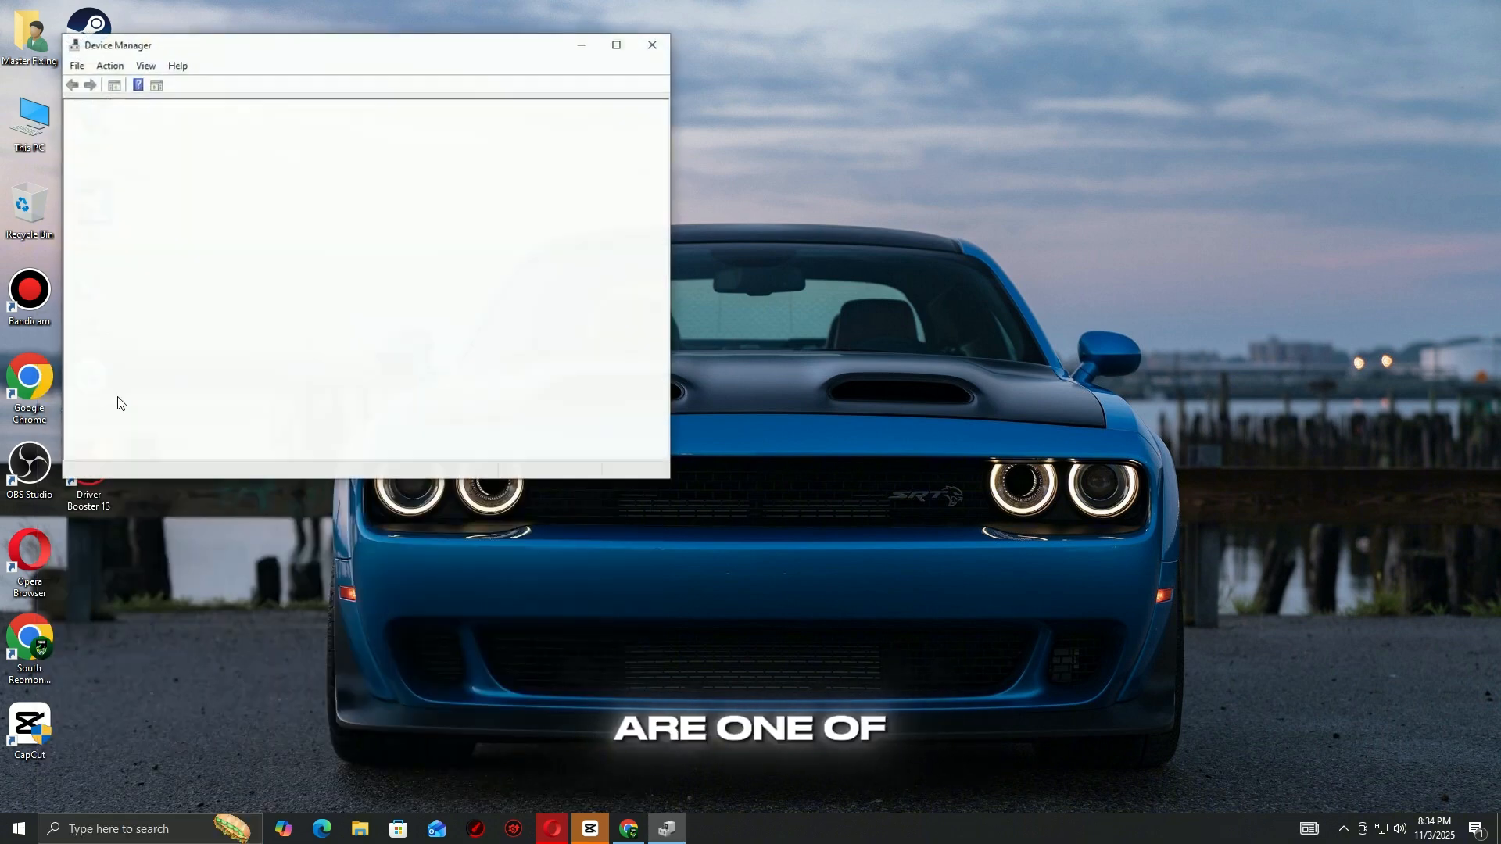
pyautogui.rightClick(172, 176)
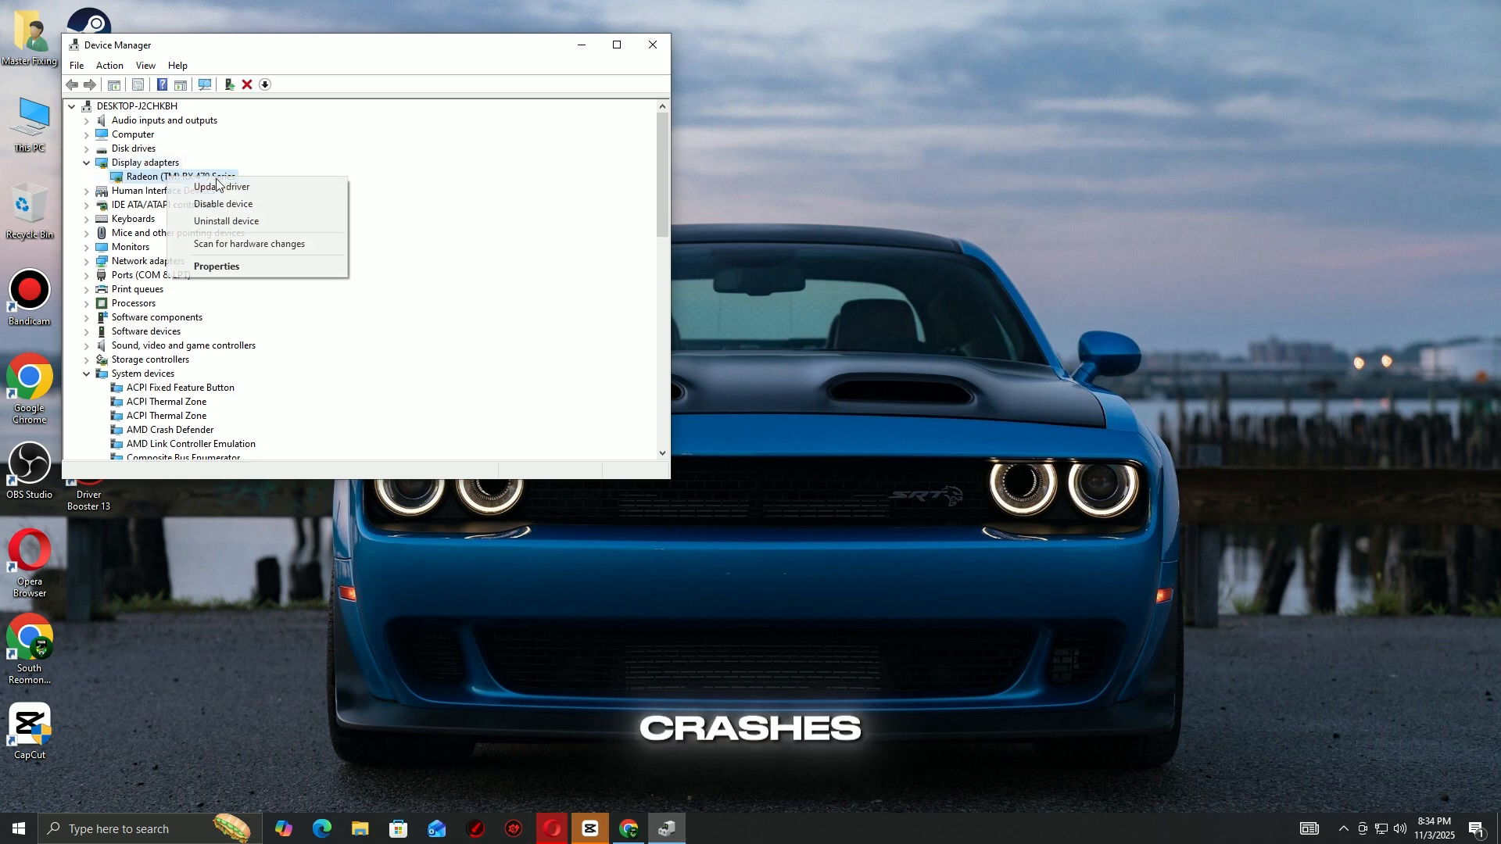
pyautogui.click(220, 187)
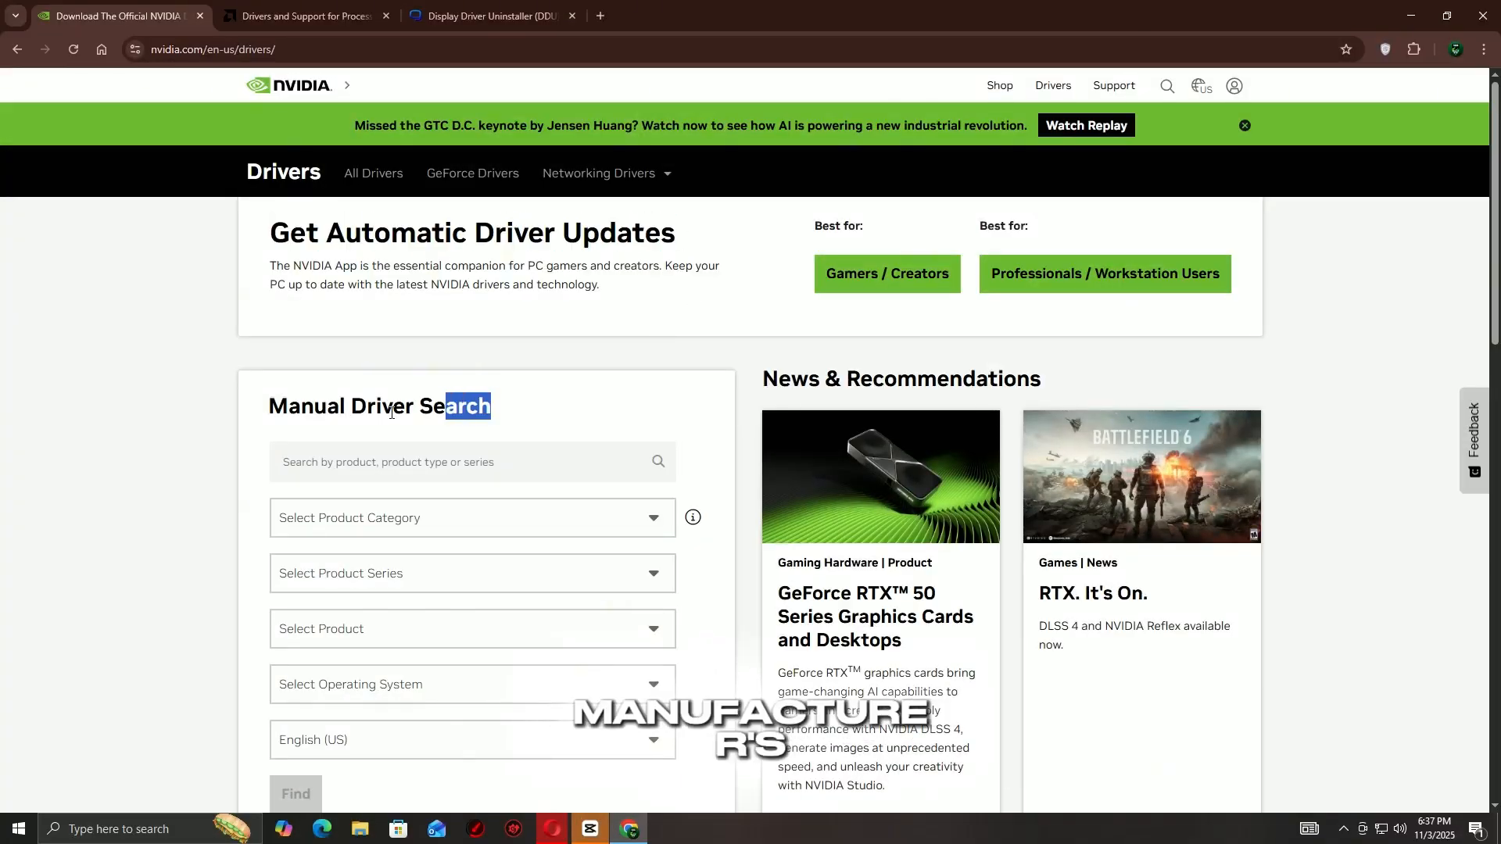
# - Highlight NVIDIA's Manual Driver Search, then view AMD's Windows driver page and the DDU download page
pyautogui.tripleClick(379, 405)
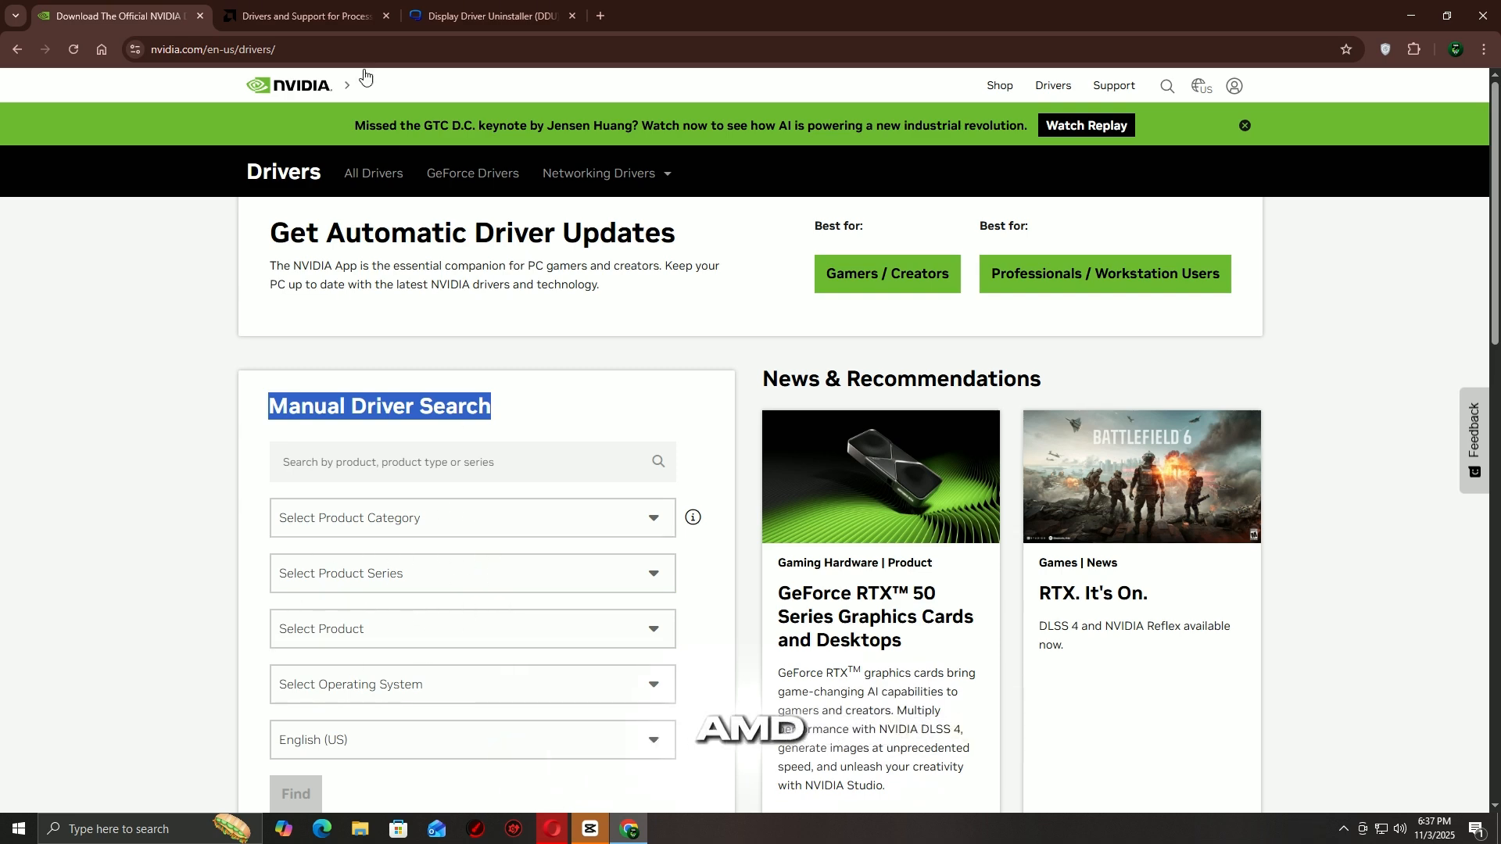
pyautogui.click(304, 16)
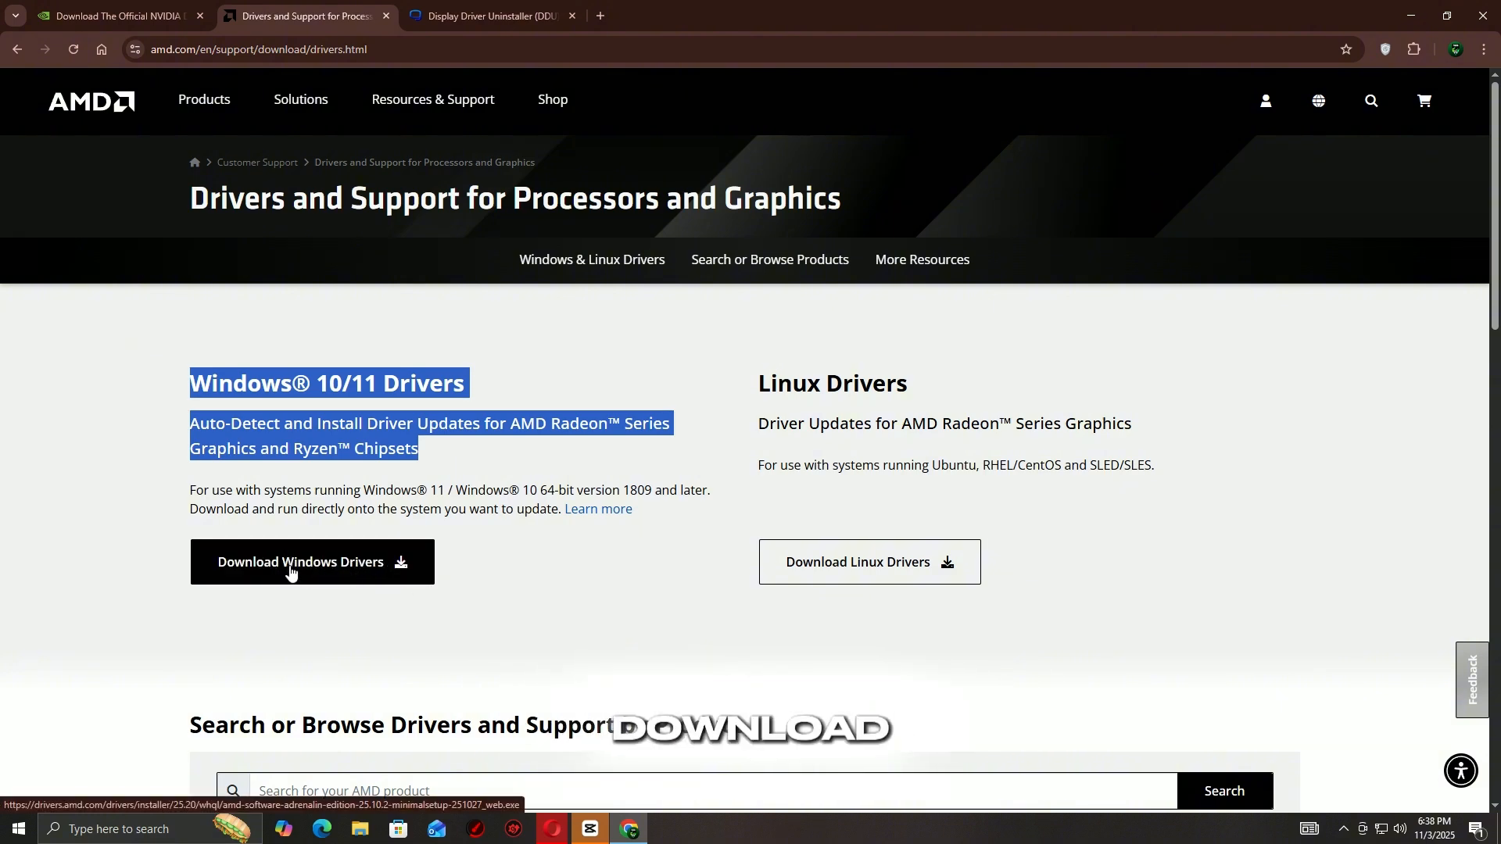
pyautogui.click(493, 15)
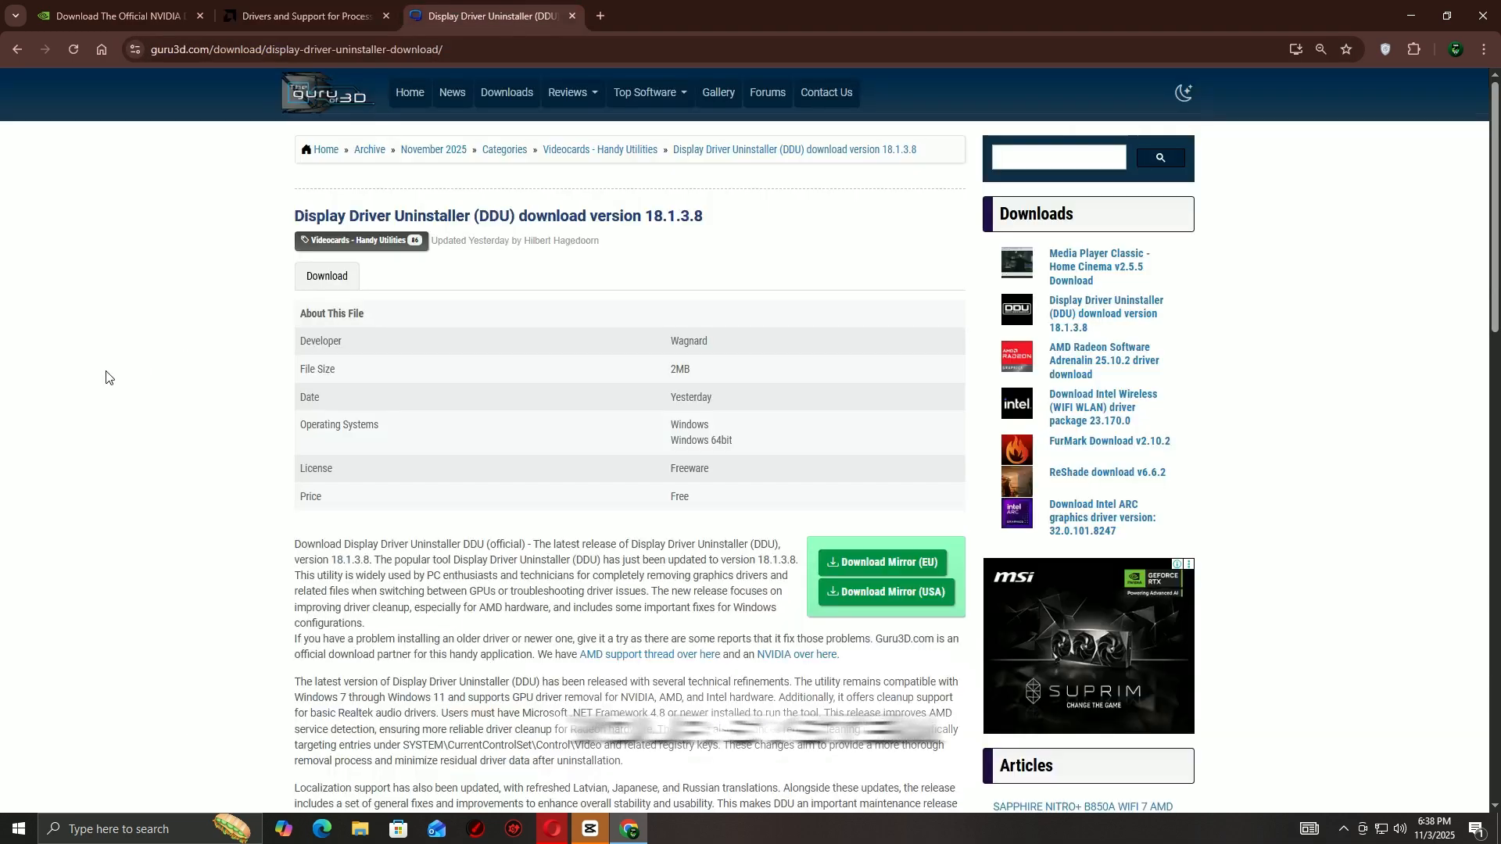
# - Highlight the DDU 18.1.3.8 download title and scroll to the Recommended usage notes
pyautogui.tripleClick(497, 214)
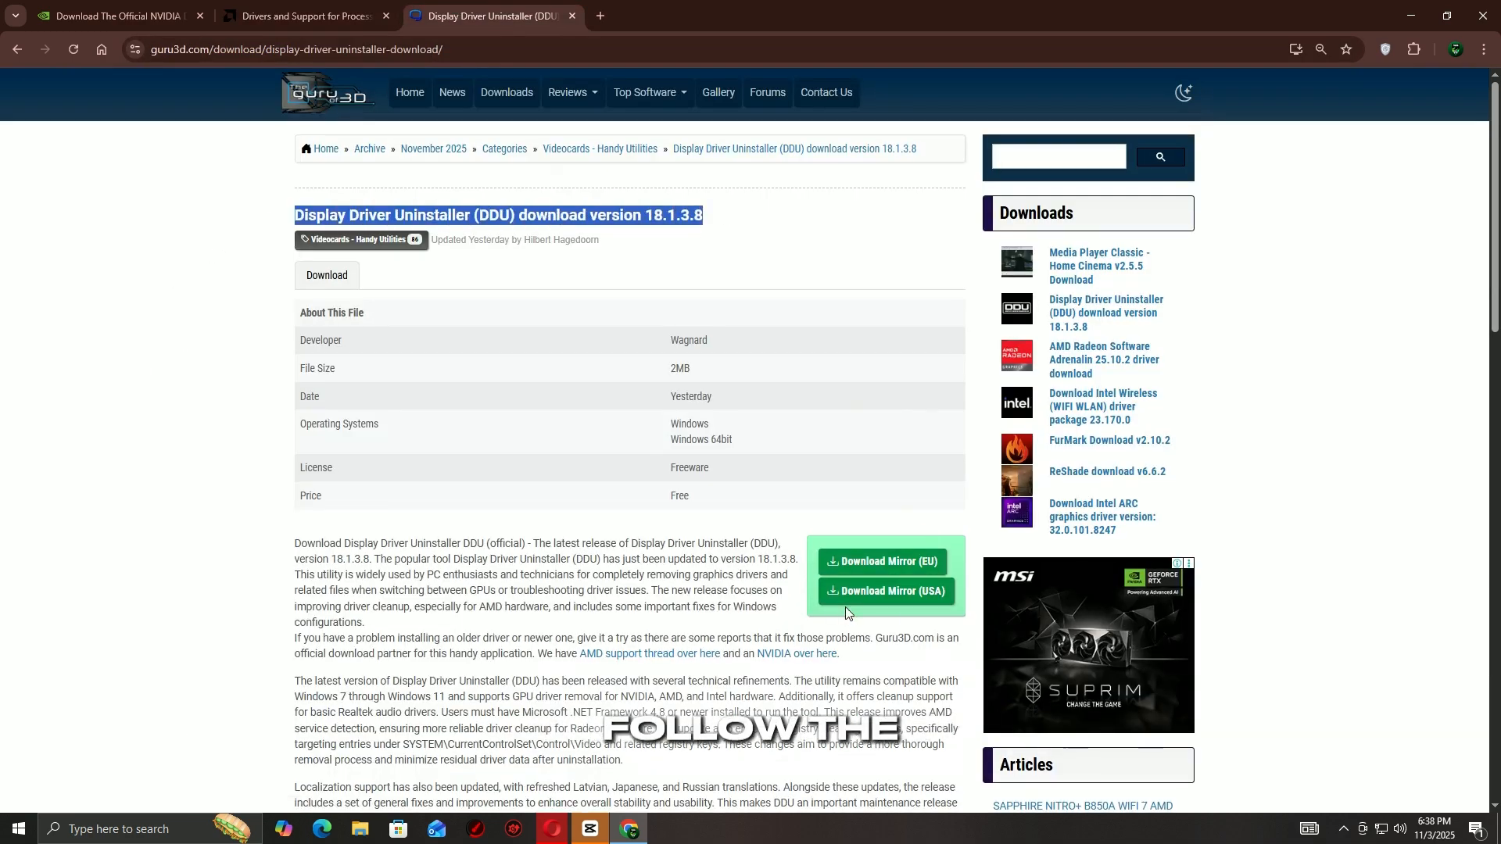
pyautogui.scroll(-3)
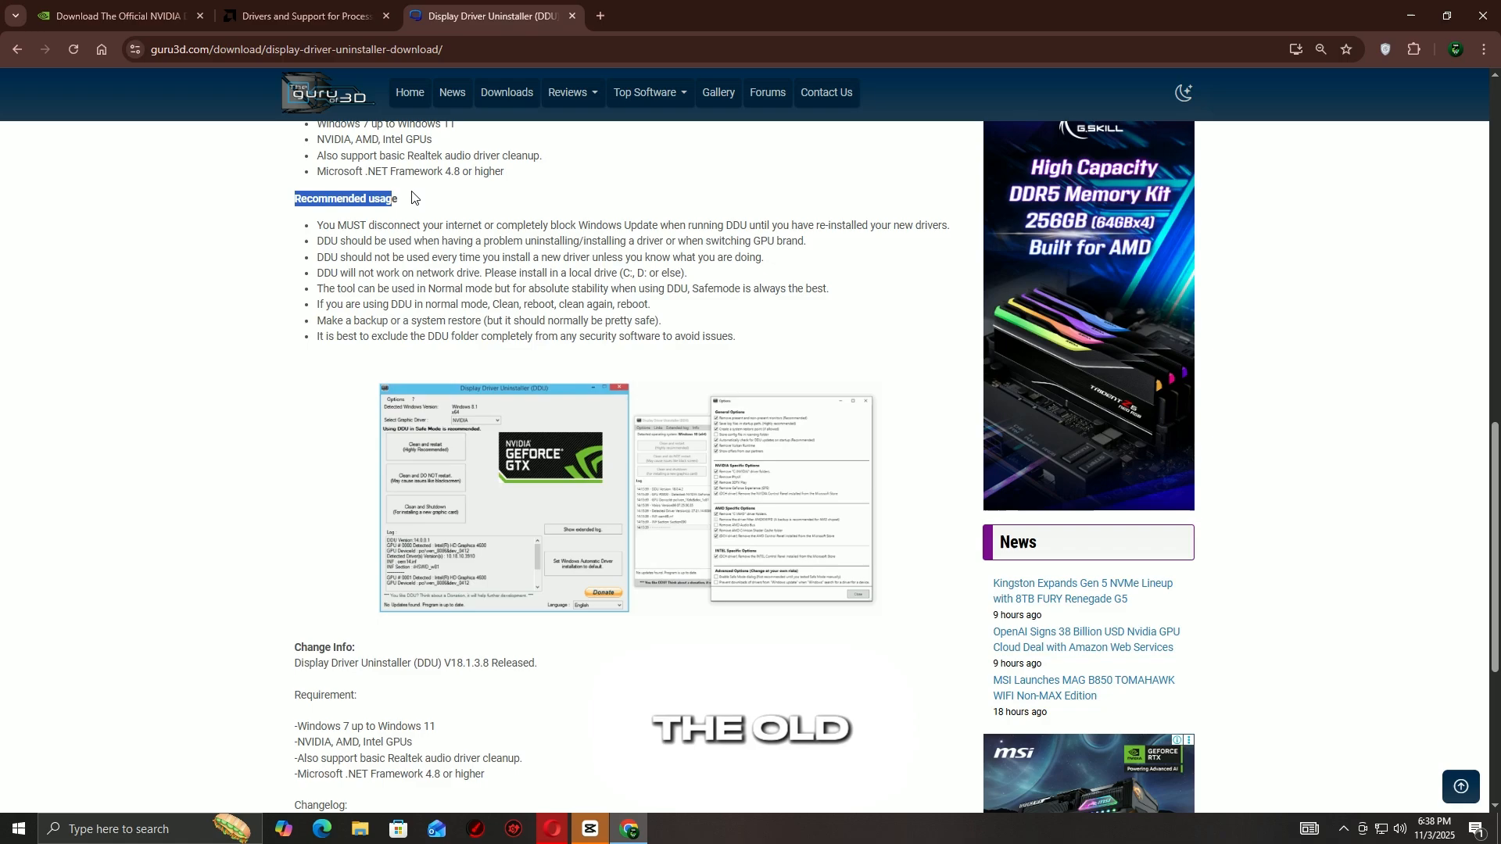